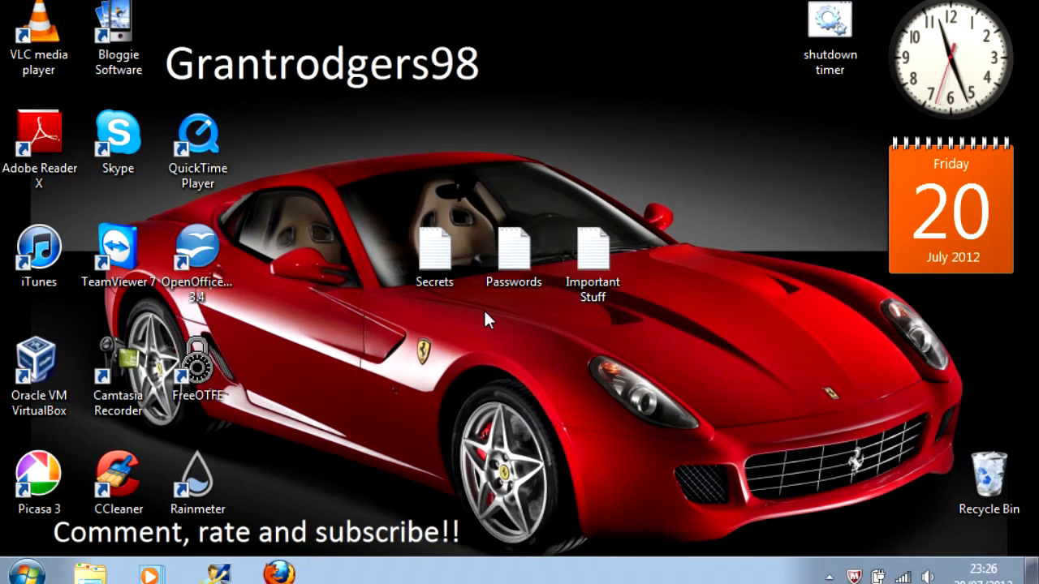
Step: Launch FreeOTFE from its desktop shortcut, with no drives mounted yet
{"action": "left_click_drag", "start_coordinate": [439, 336], "coordinate": [657, 394]}
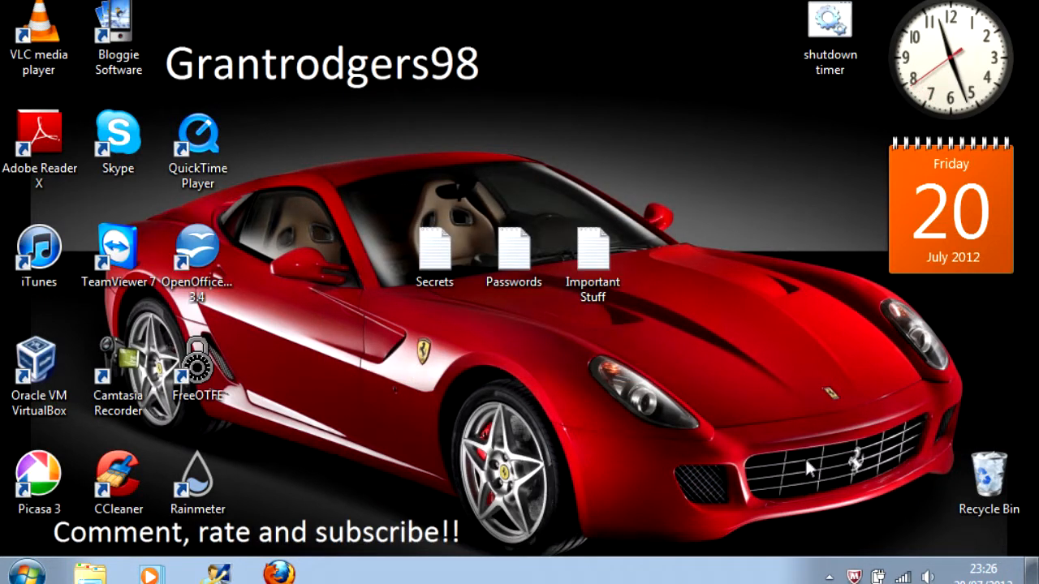
{"action": "mouse_move", "coordinate": [803, 471]}
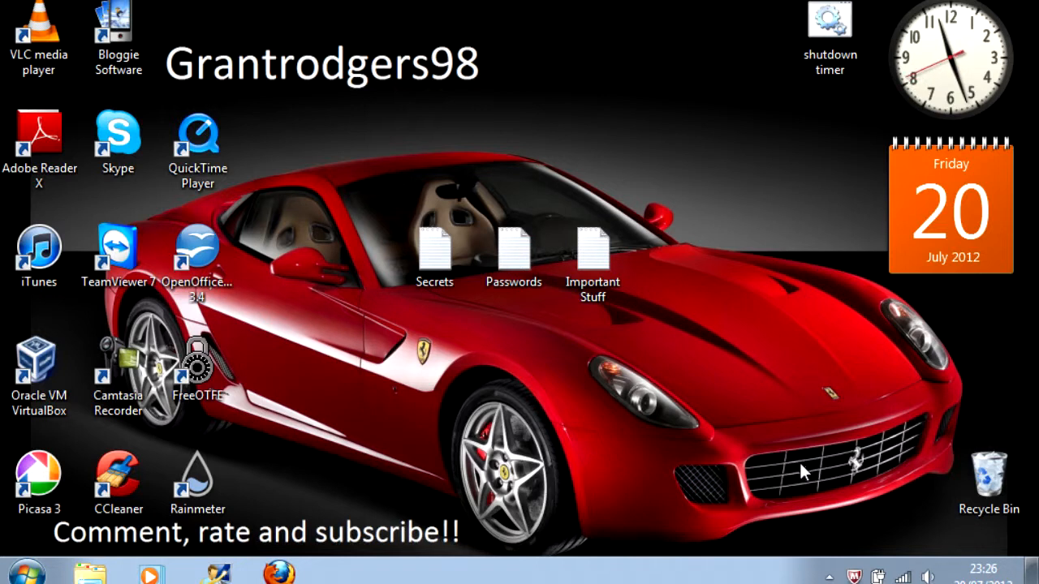
{"action": "mouse_move", "coordinate": [792, 476]}
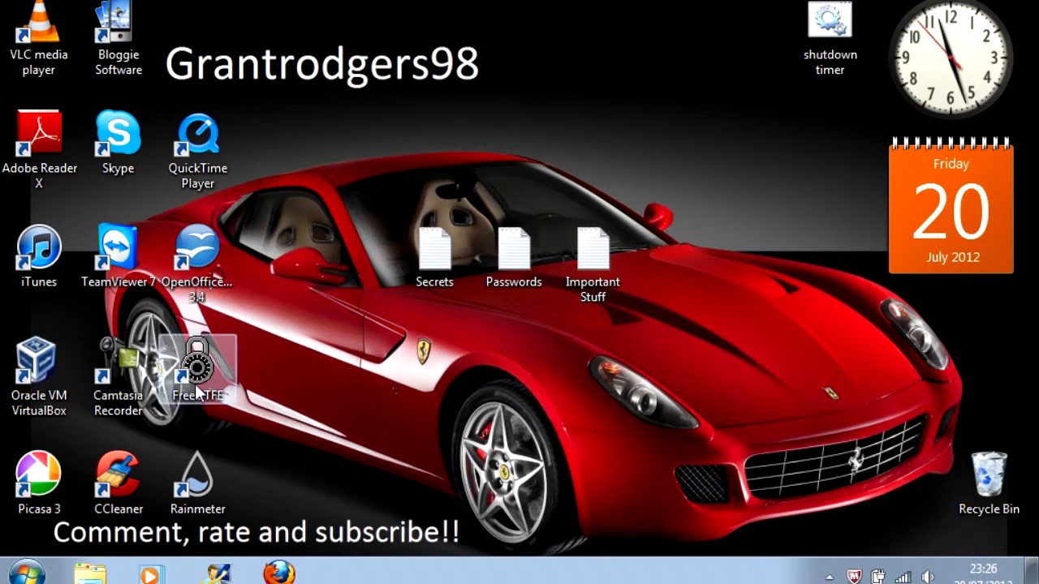
{"action": "mouse_move", "coordinate": [199, 373]}
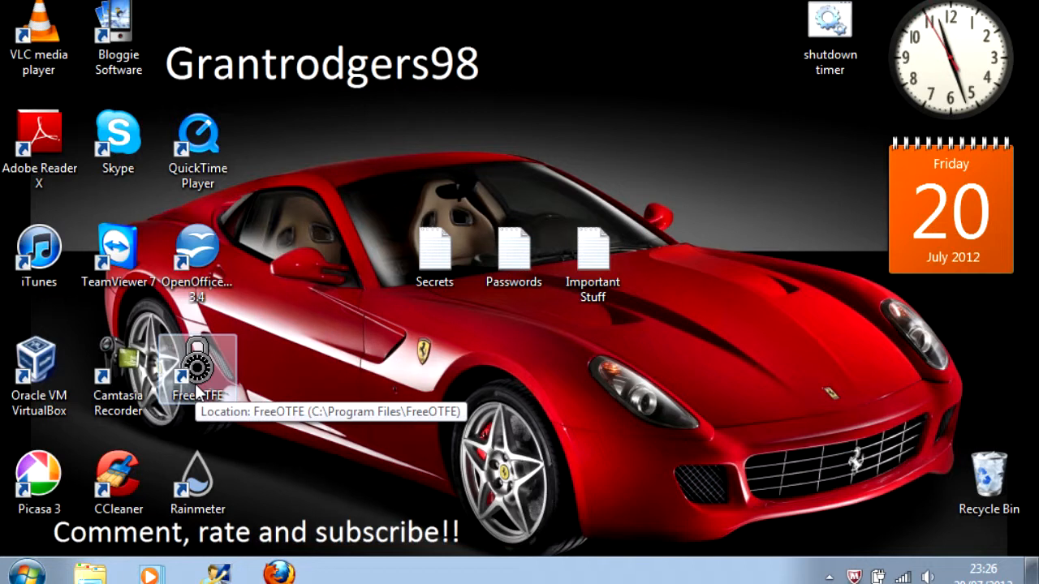
{"action": "mouse_move", "coordinate": [406, 388]}
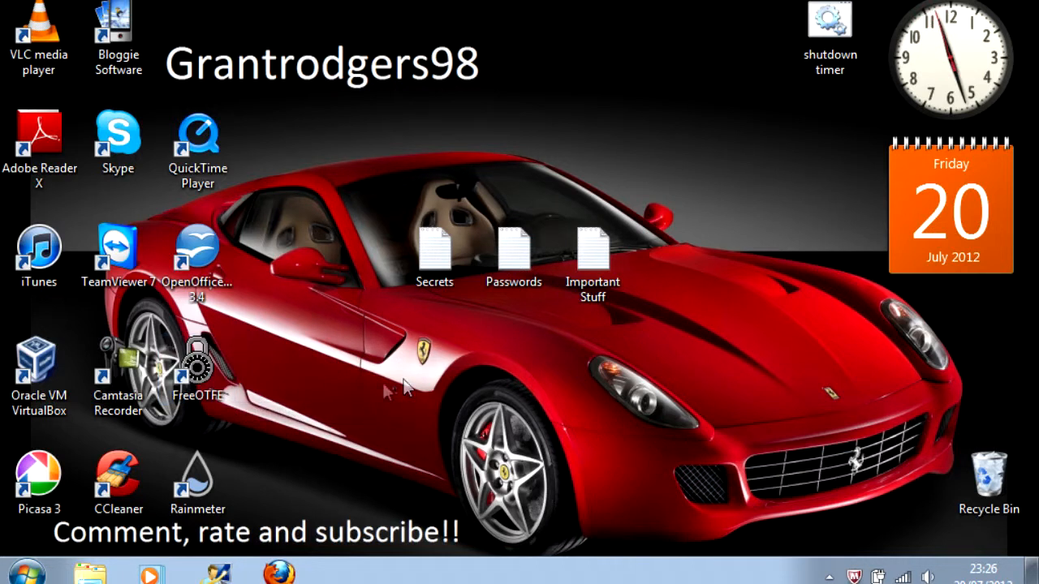
{"action": "double_click", "coordinate": [198, 359]}
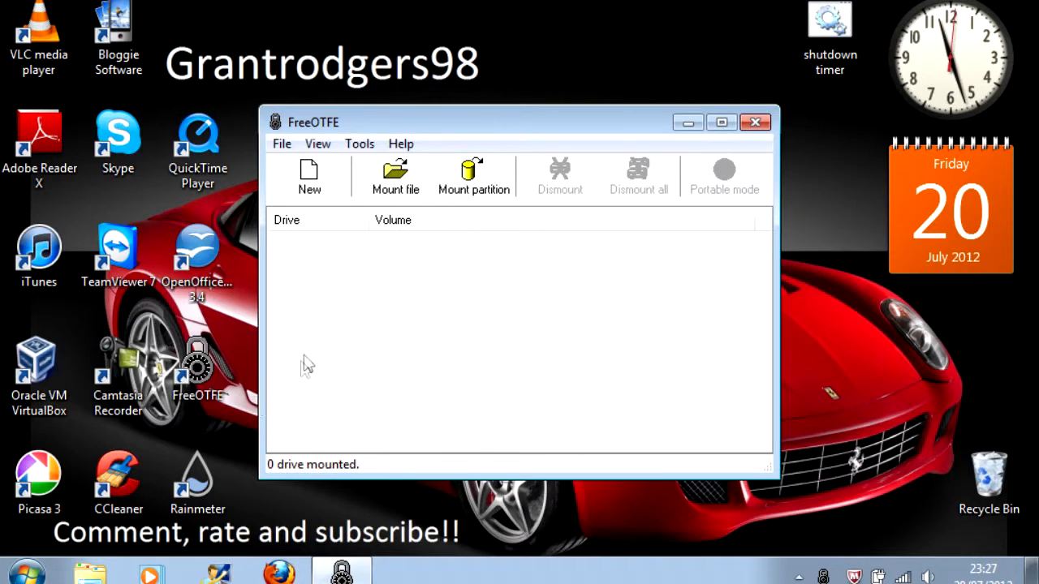
{"action": "mouse_move", "coordinate": [311, 252]}
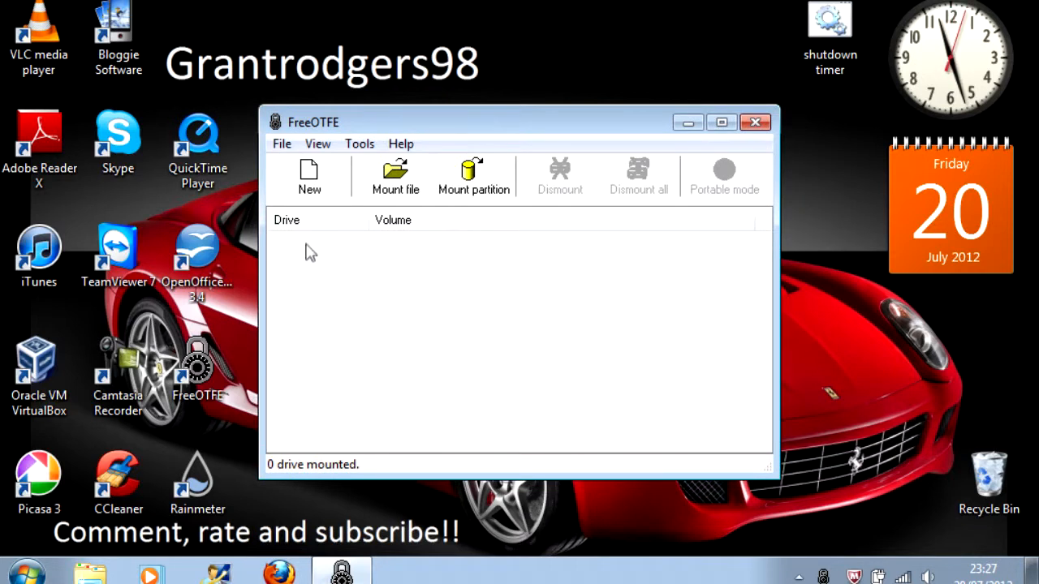
{"action": "mouse_move", "coordinate": [309, 176]}
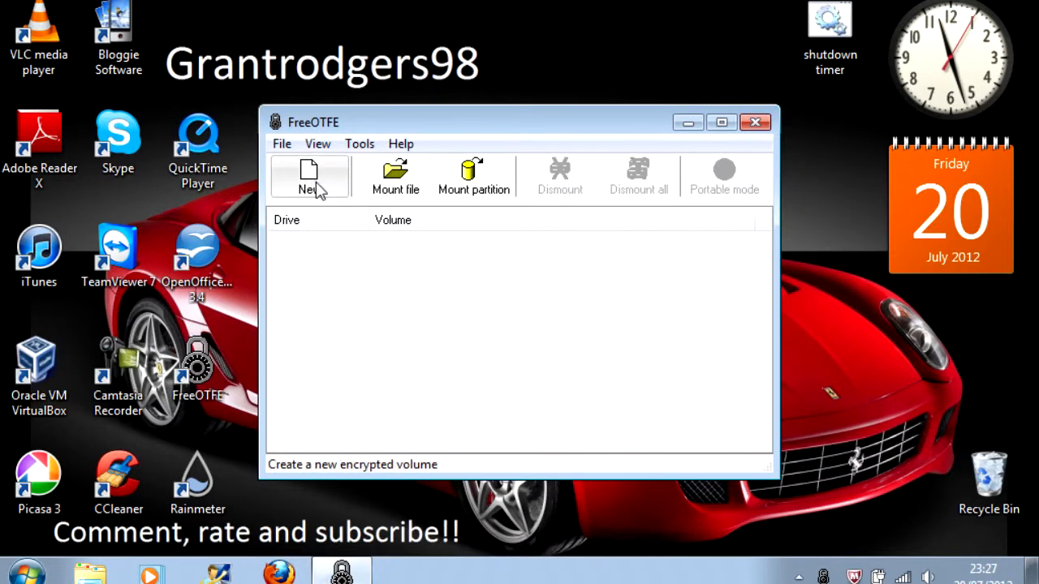
{"action": "mouse_move", "coordinate": [308, 176]}
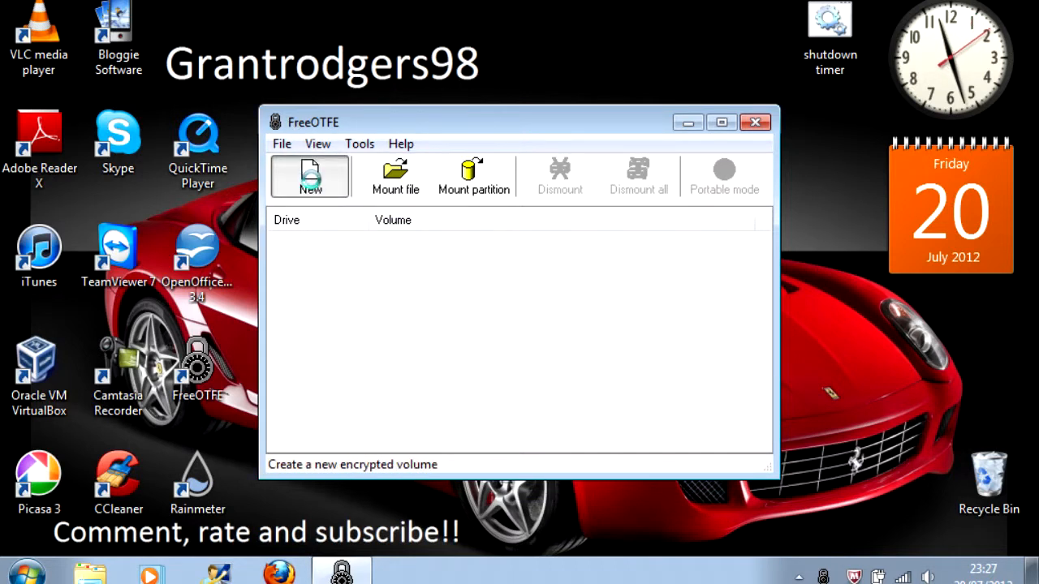
Step: Start the New volume wizard and keep 'Volume file' as the volume type
{"action": "left_click", "coordinate": [311, 176]}
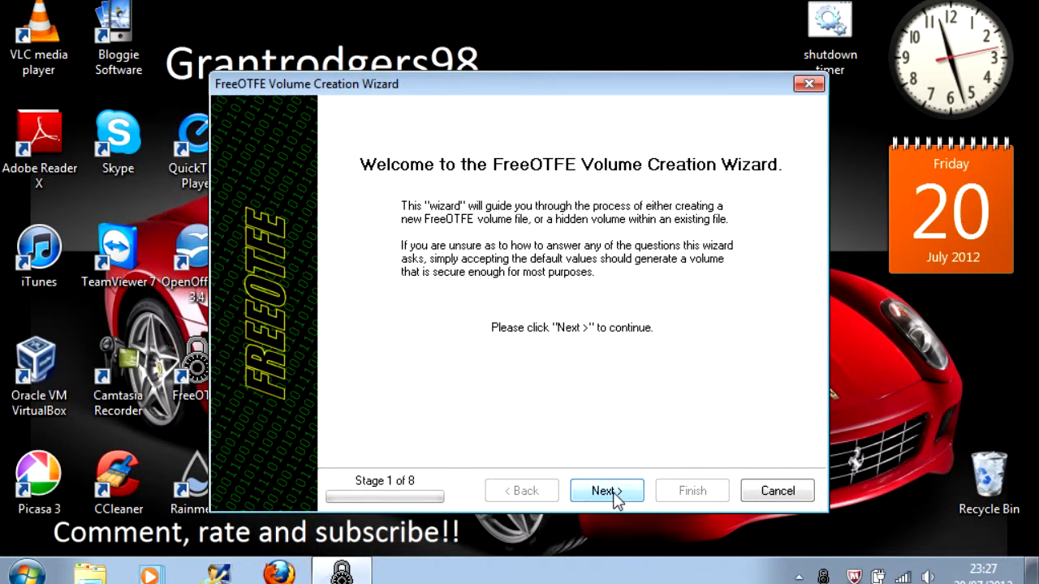
{"action": "left_click", "coordinate": [606, 491]}
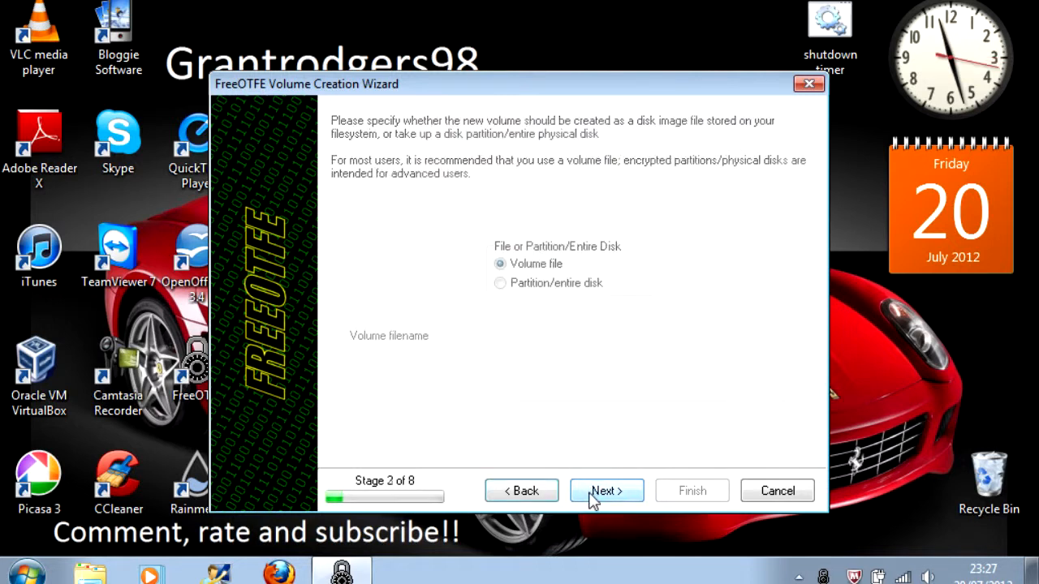
{"action": "left_click", "coordinate": [605, 490]}
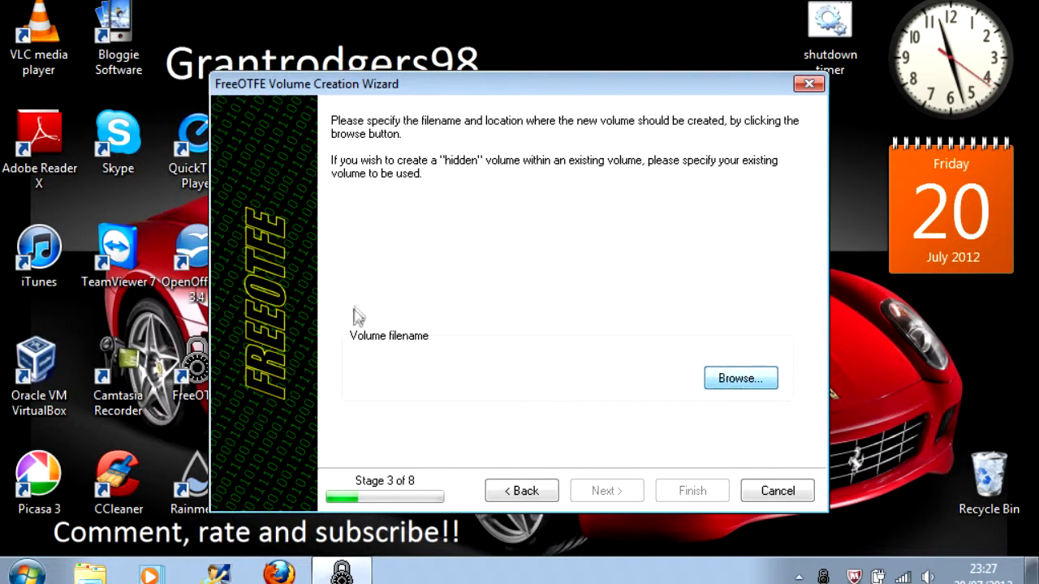
Step: Save the new volume file as test.vol on the Desktop
{"action": "left_click", "coordinate": [739, 378]}
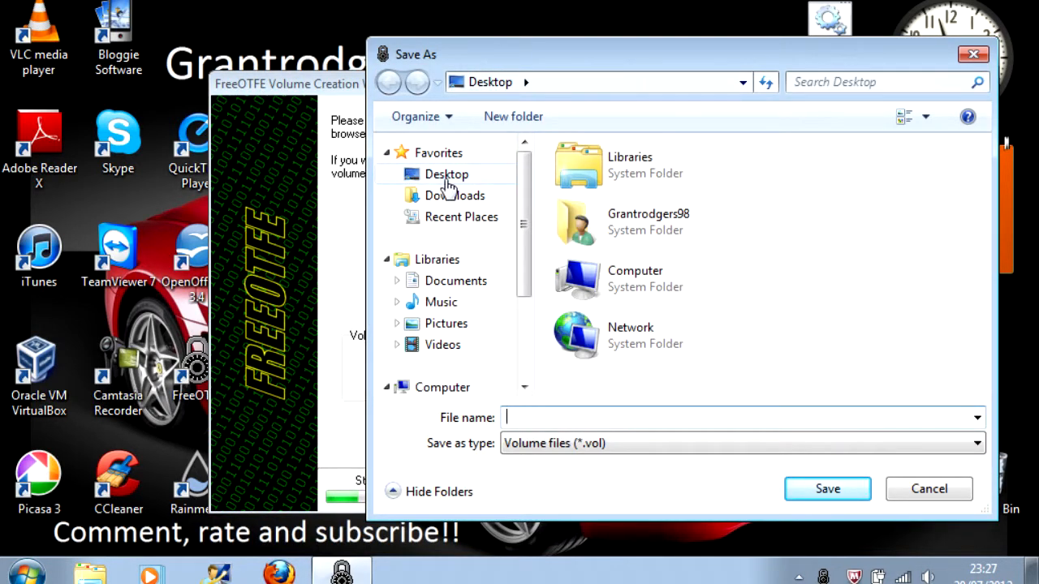
{"action": "left_click", "coordinate": [446, 174]}
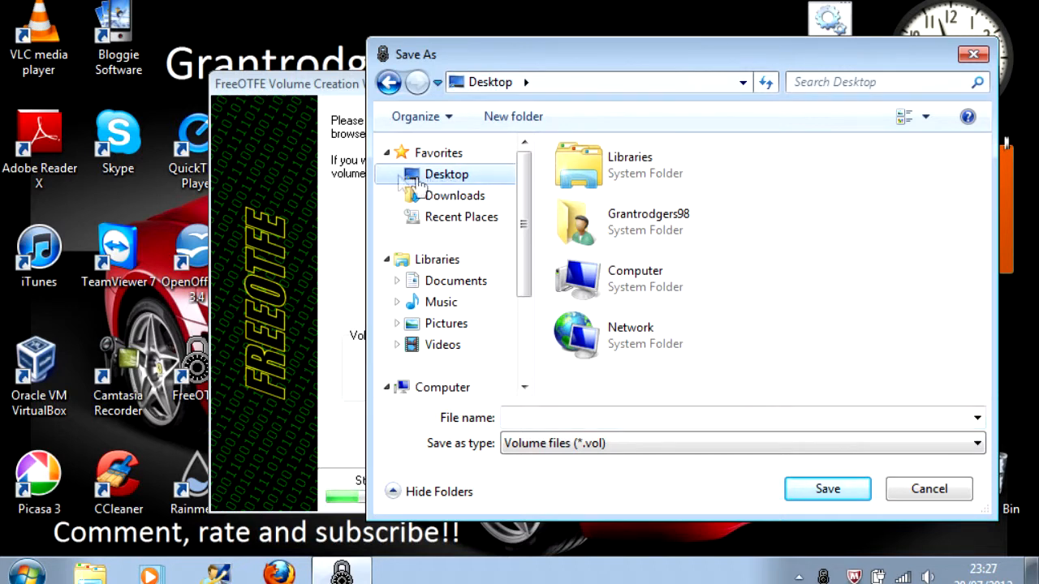
{"action": "left_click", "coordinate": [730, 417]}
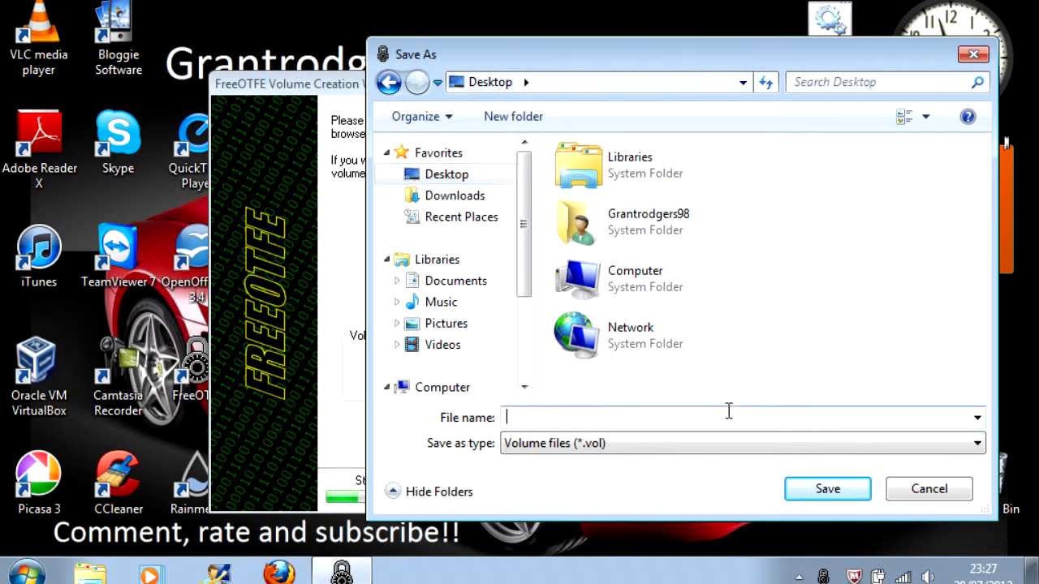
{"action": "type", "text": "test"}
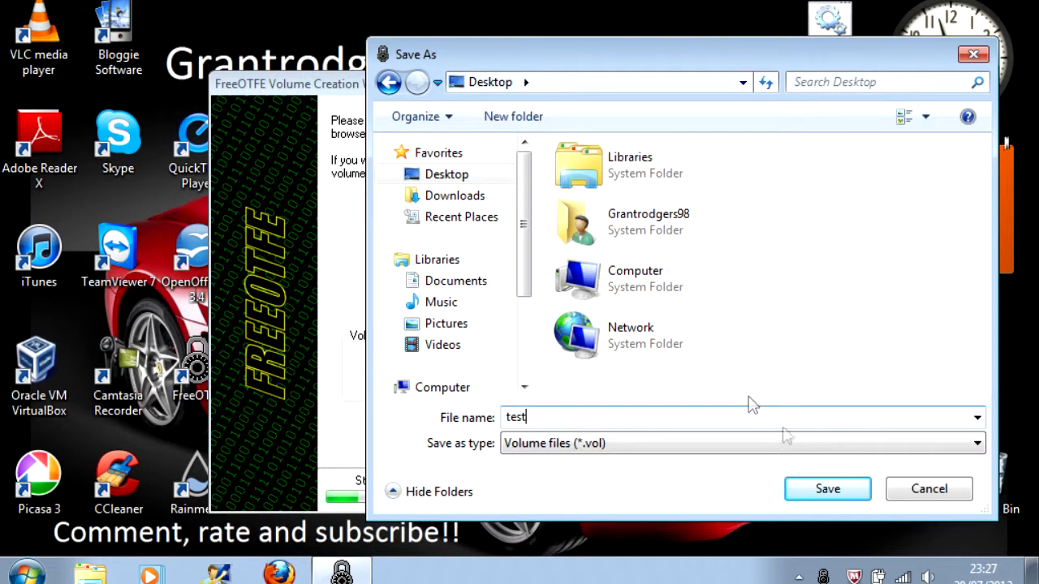
{"action": "left_click", "coordinate": [827, 489]}
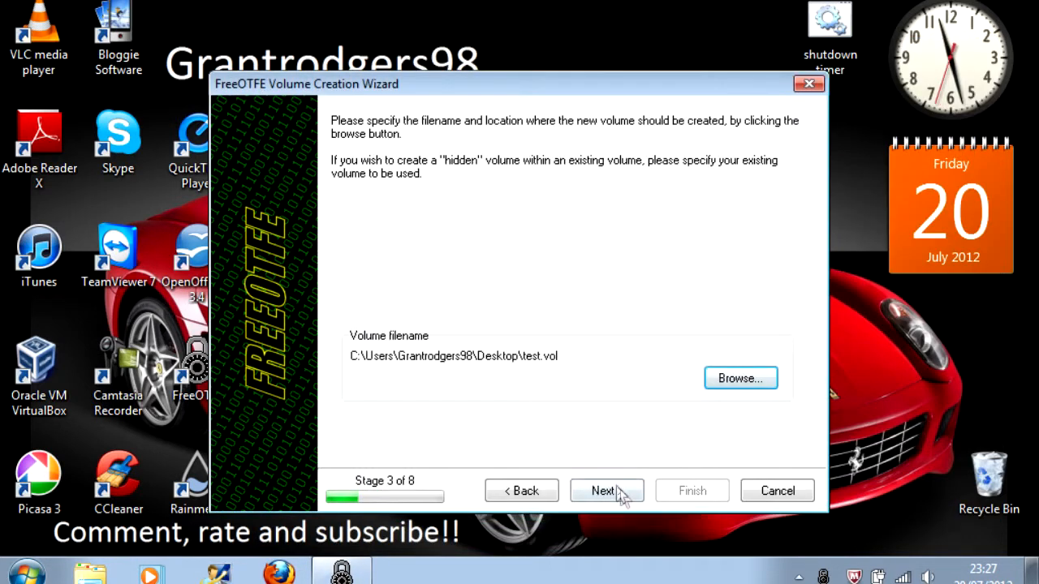
Step: Set the new volume's size to 10 MB instead of 25
{"action": "left_click", "coordinate": [606, 490]}
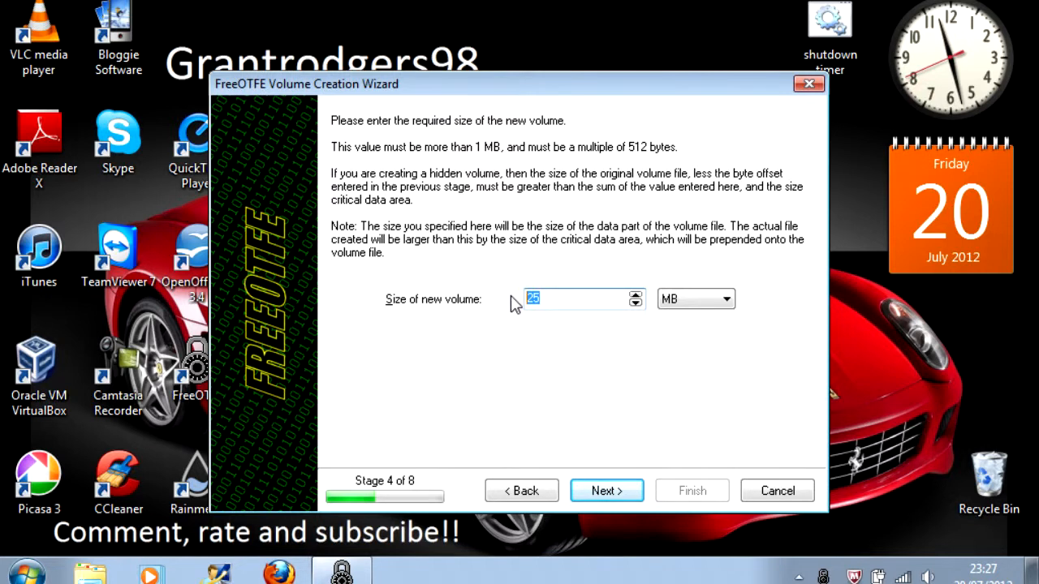
{"action": "type", "text": "1"}
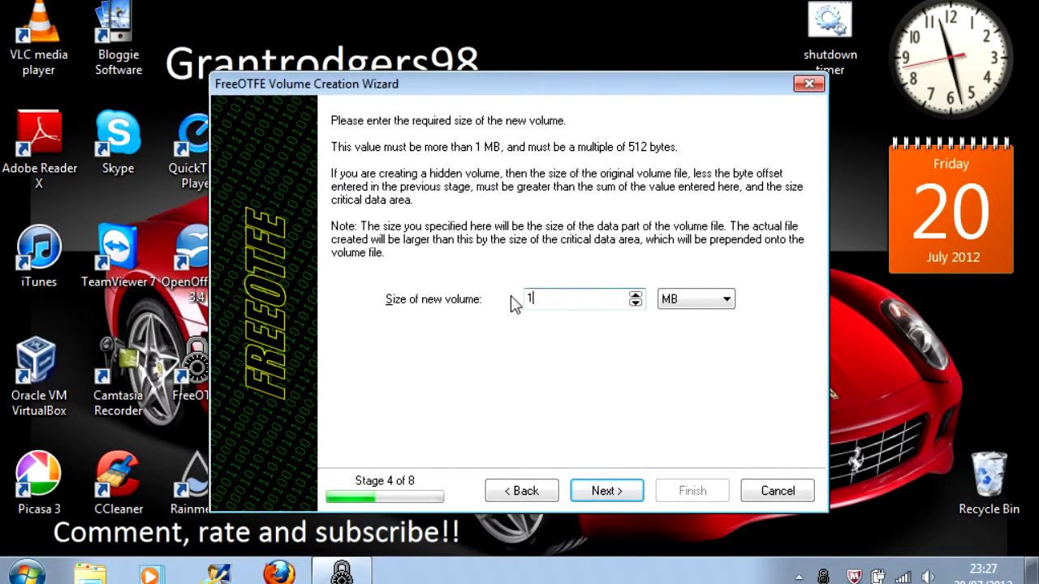
{"action": "type", "text": "0"}
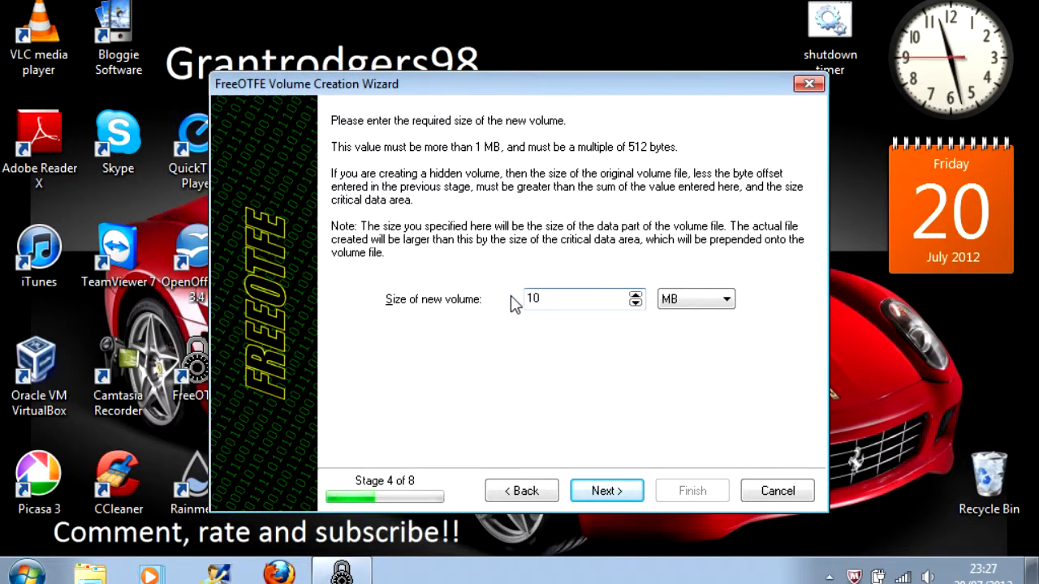
{"action": "mouse_move", "coordinate": [560, 366]}
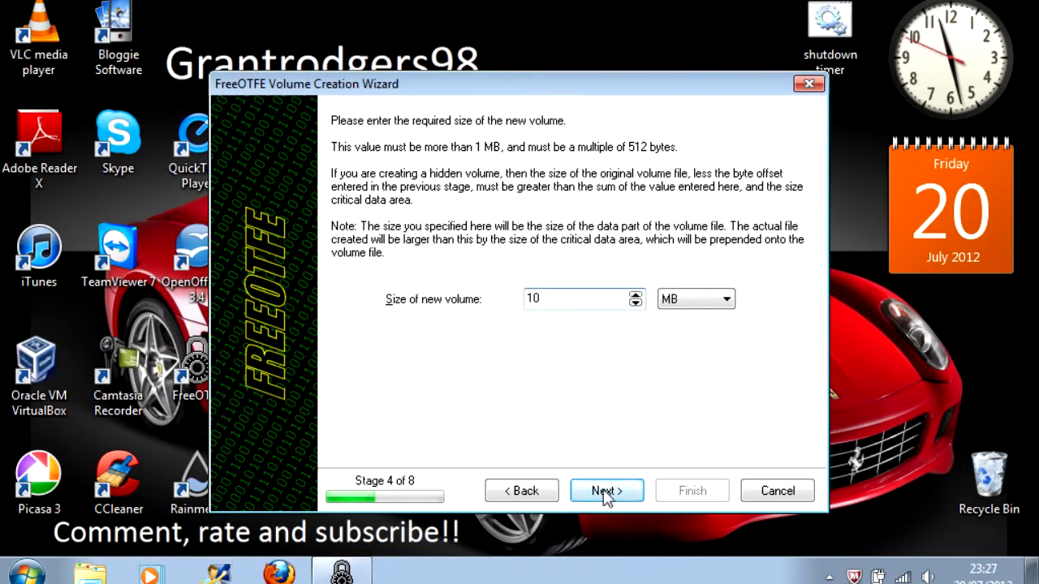
Step: Keep SHA-512 hashing and choose RC6 (1024 bit CBC) as the cypher
{"action": "left_click", "coordinate": [606, 490]}
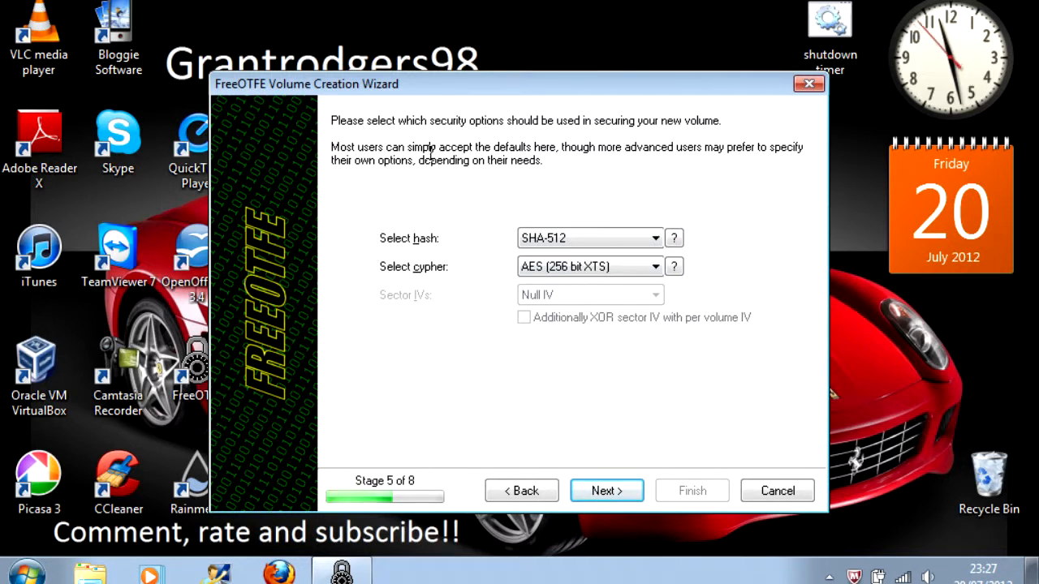
{"action": "mouse_move", "coordinate": [467, 224]}
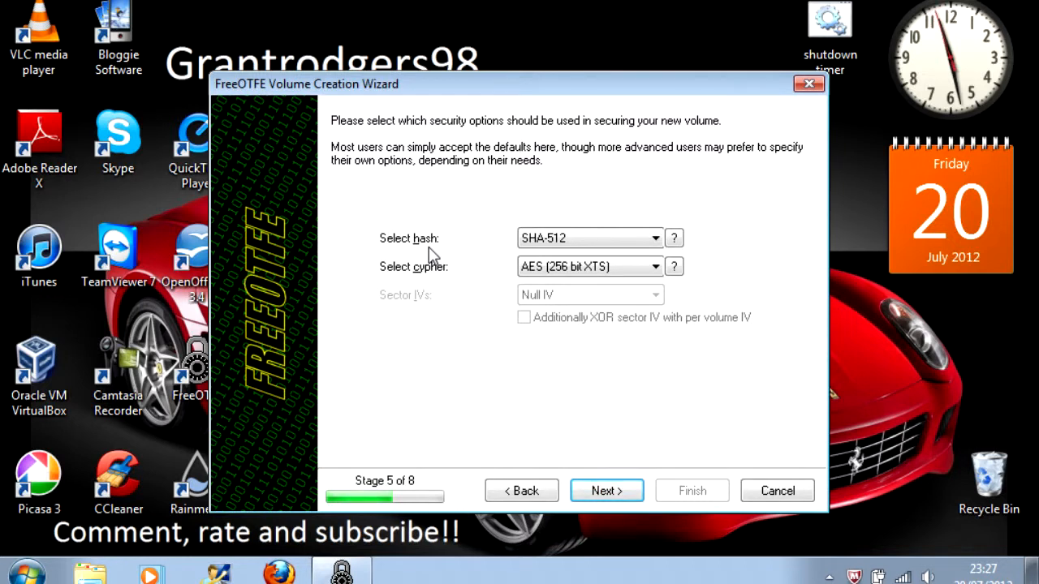
{"action": "mouse_move", "coordinate": [432, 272]}
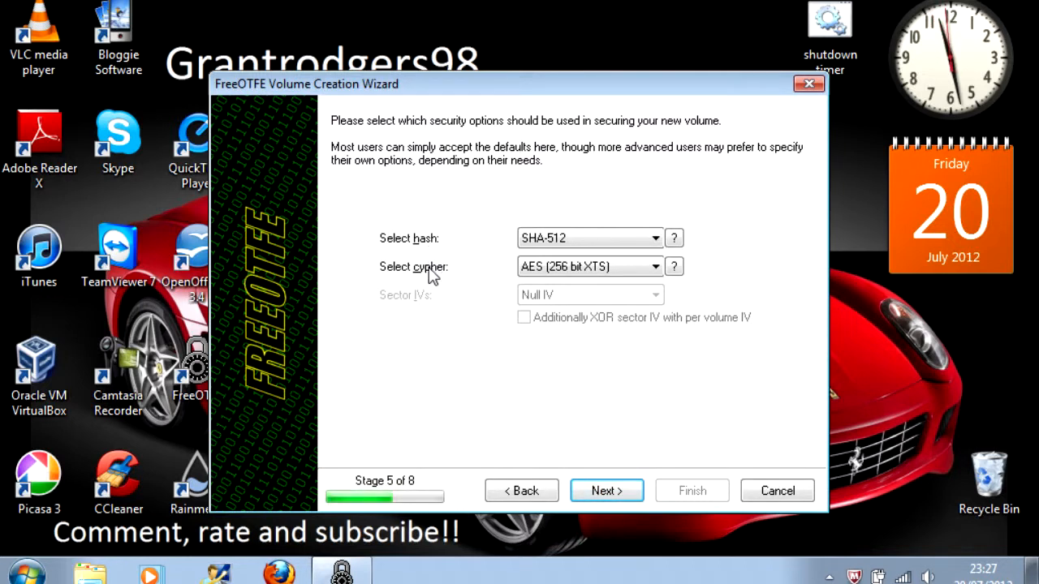
{"action": "mouse_move", "coordinate": [520, 284]}
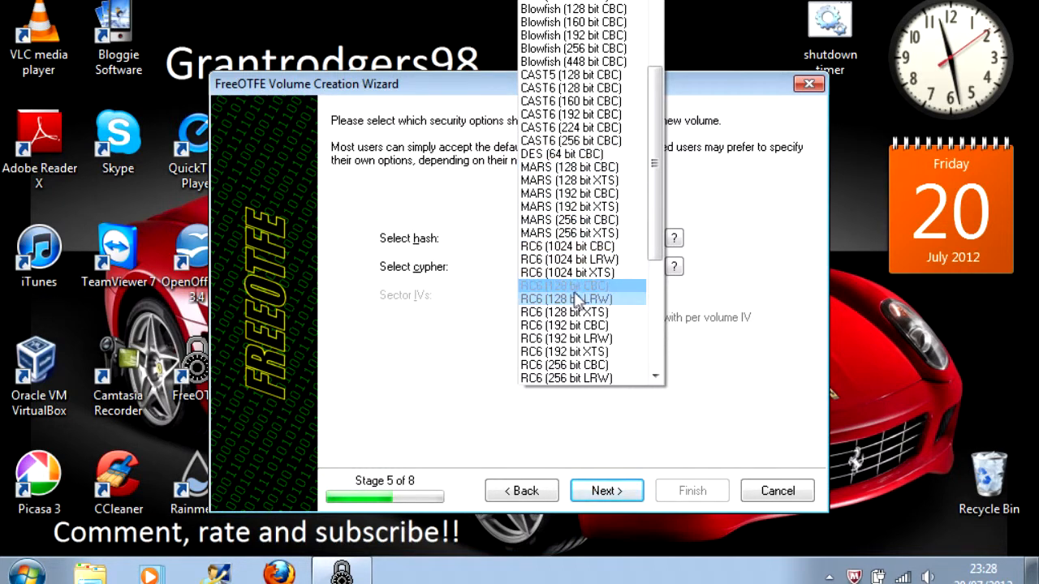
{"action": "left_click", "coordinate": [566, 286]}
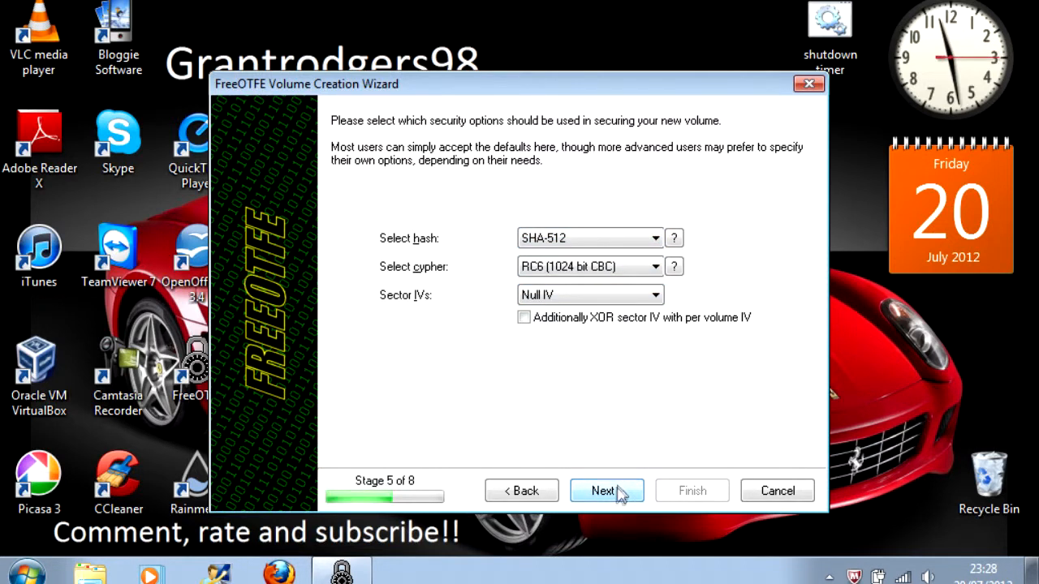
Step: Enter and confirm the volume password, reaching the stage 8 summary
{"action": "left_click", "coordinate": [605, 490]}
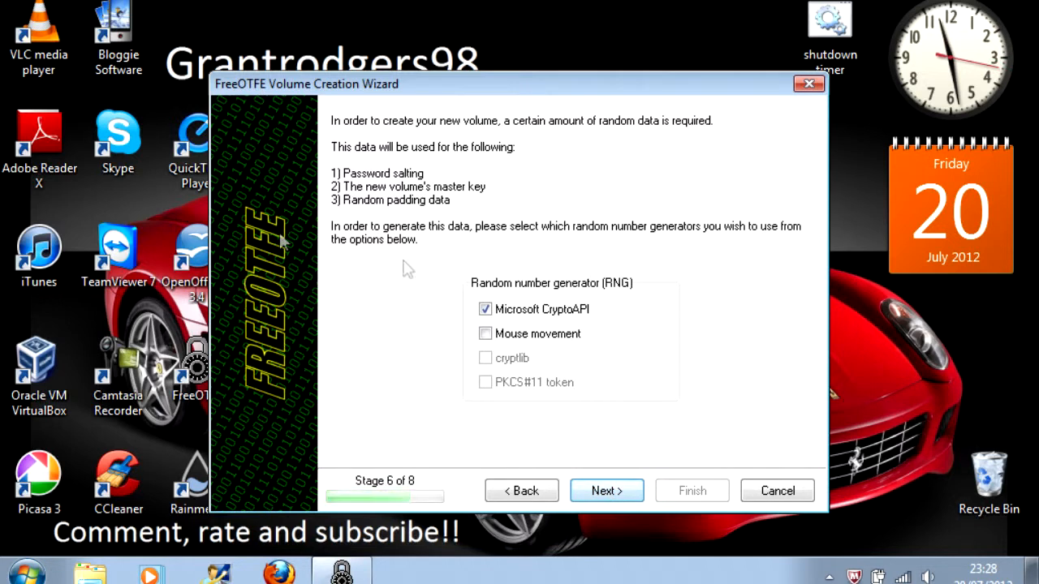
{"action": "left_click", "coordinate": [606, 491]}
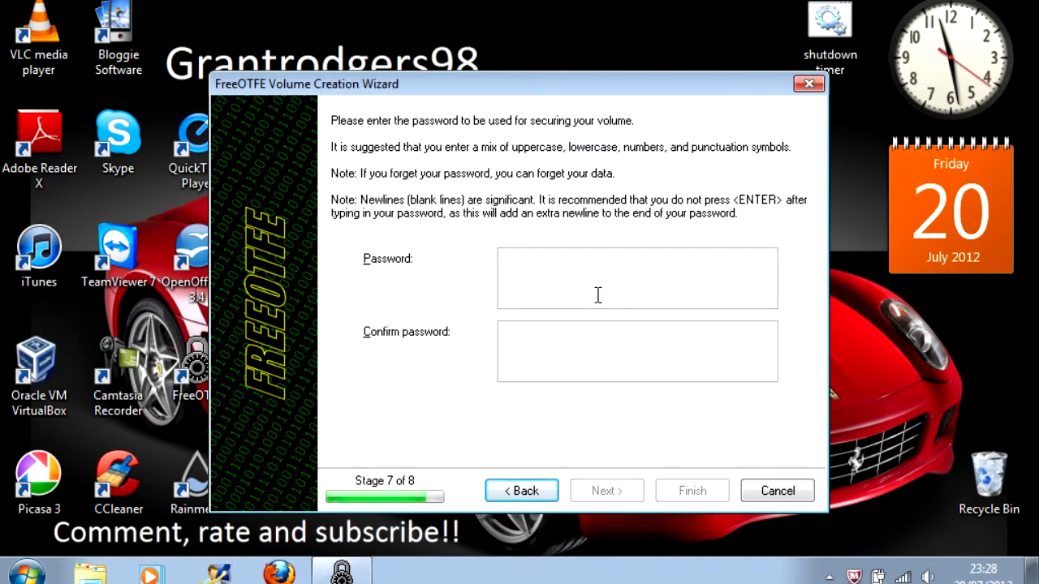
{"action": "type", "text": "****"}
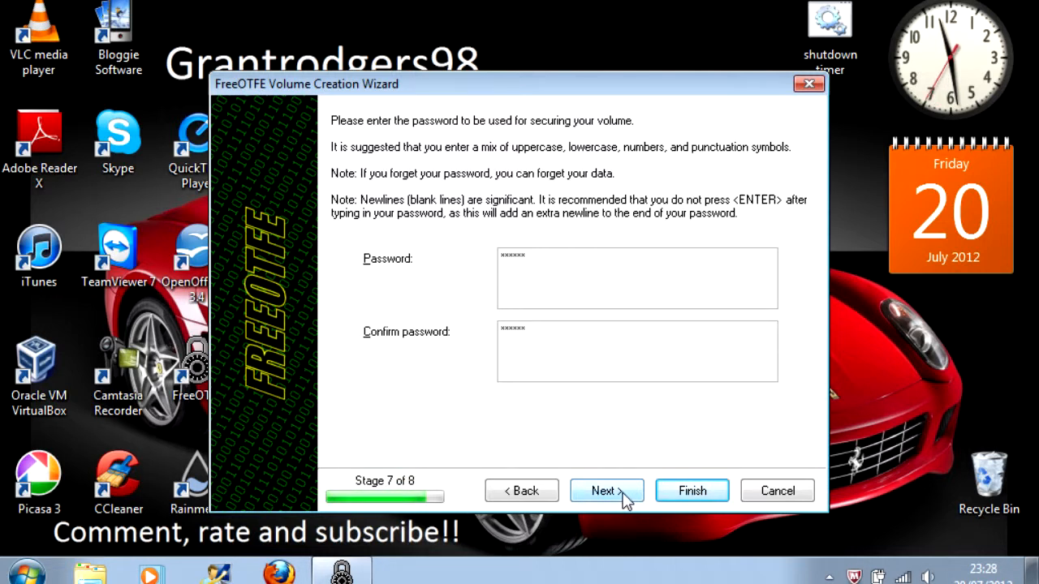
{"action": "left_click", "coordinate": [606, 490]}
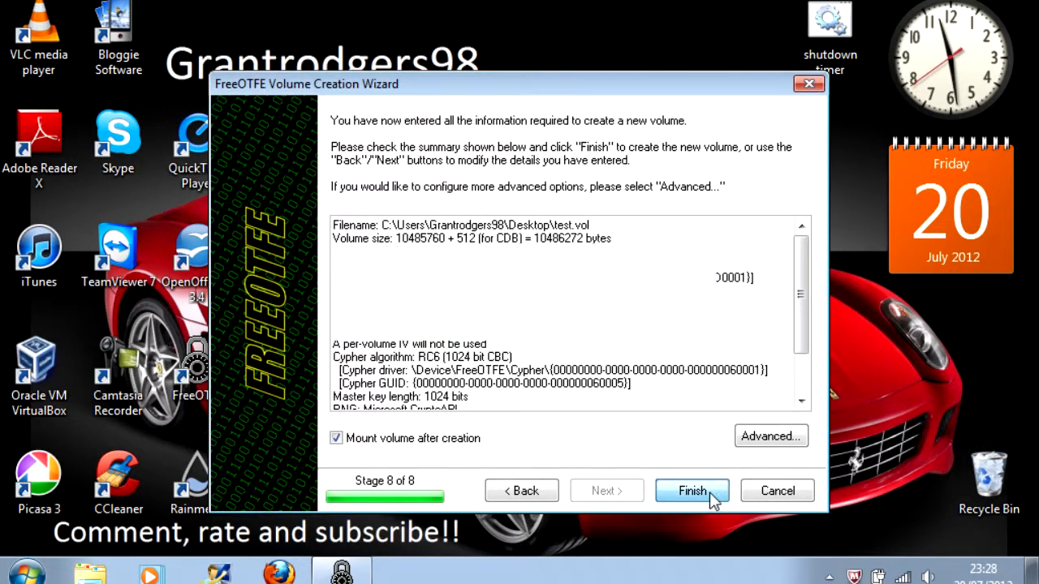
Step: Finish the wizard so test.vol is created and mounted as drive F:
{"action": "left_click", "coordinate": [691, 490]}
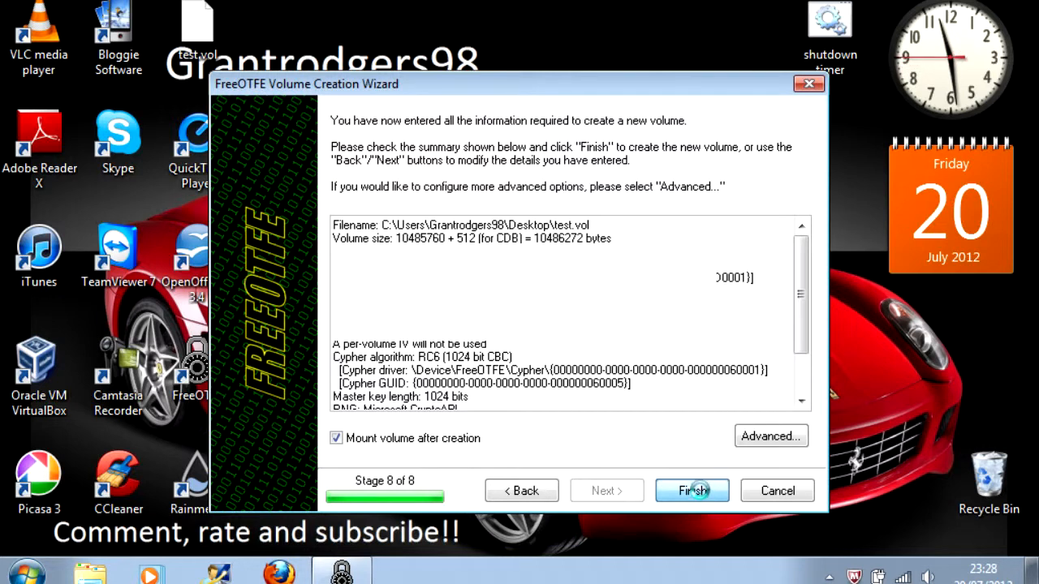
{"action": "left_click", "coordinate": [691, 490]}
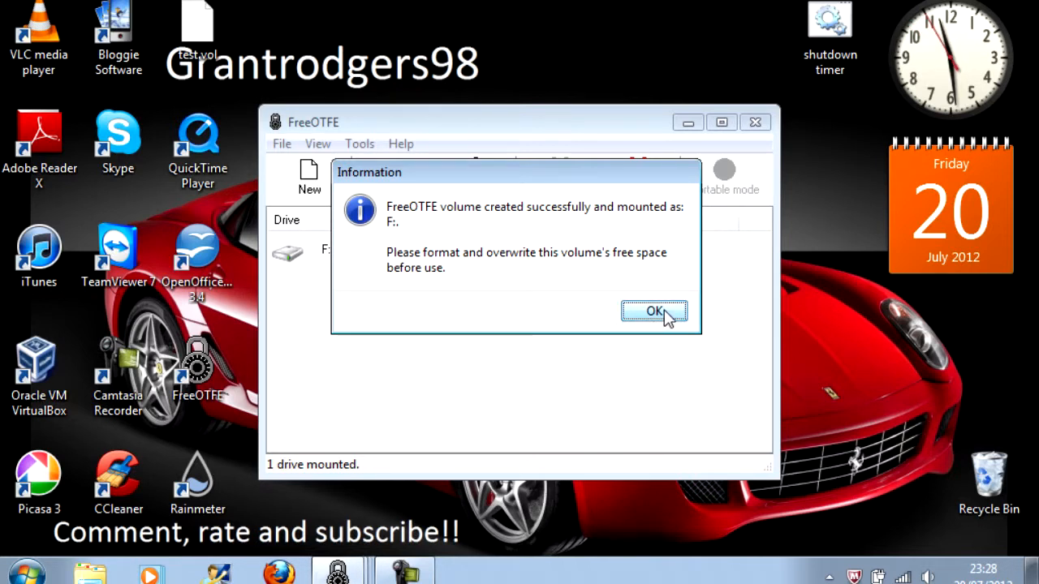
{"action": "left_click", "coordinate": [654, 312]}
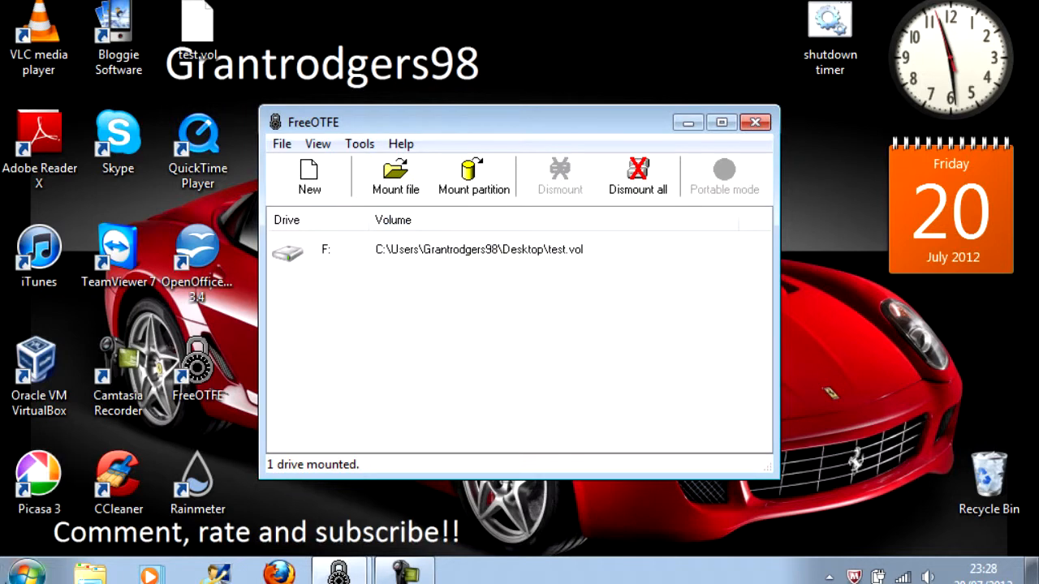
{"action": "mouse_move", "coordinate": [25, 564]}
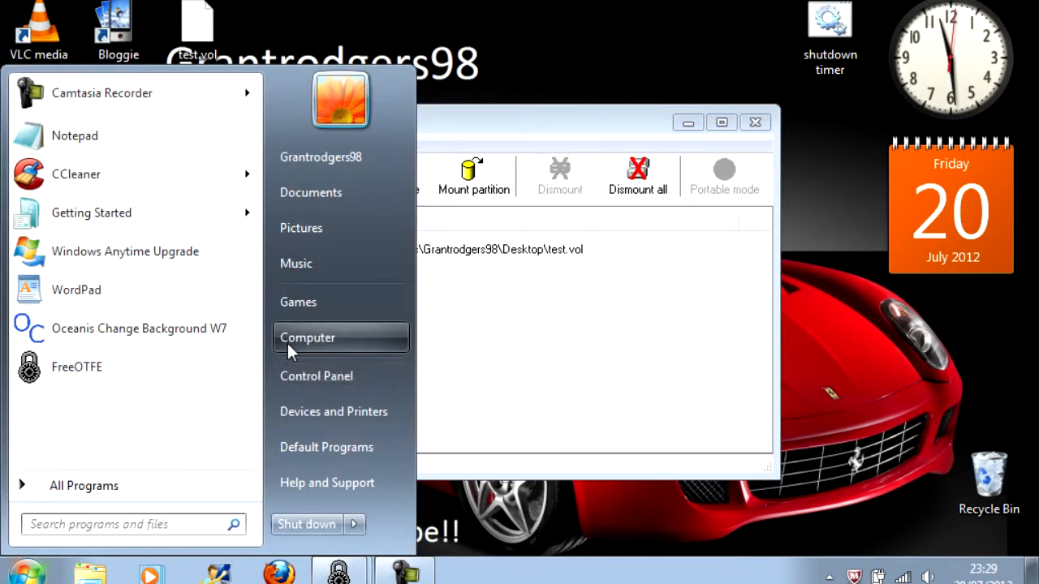
Step: Open Computer and bring up Format for Local Disk (F:)
{"action": "left_click", "coordinate": [307, 338]}
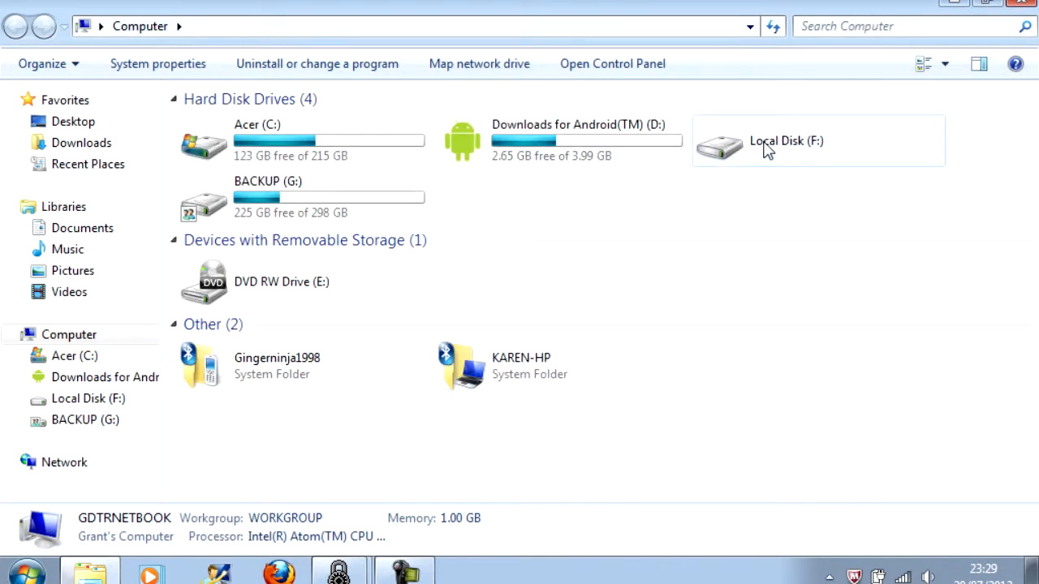
{"action": "right_click", "coordinate": [767, 150]}
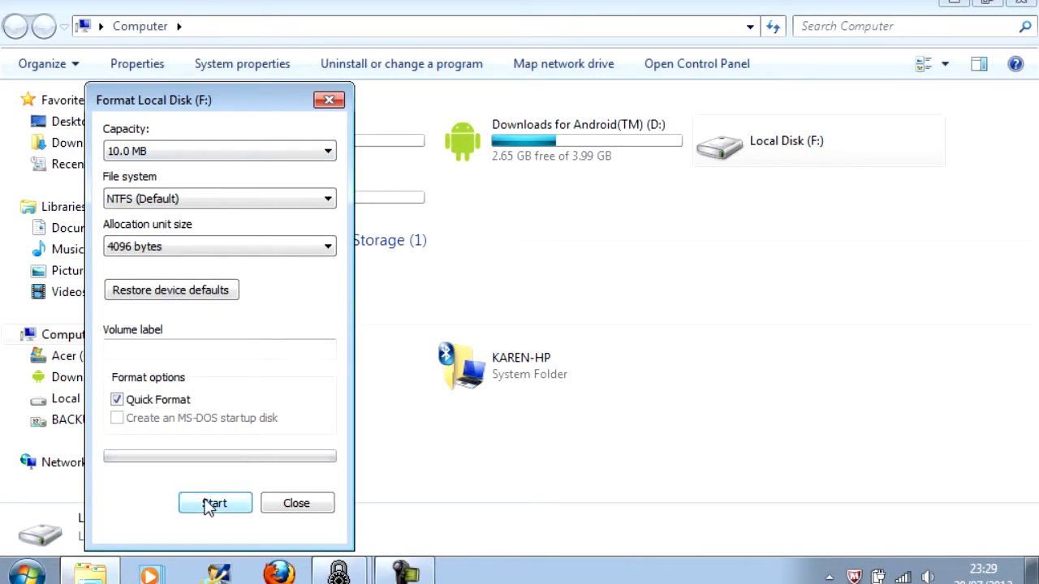
Step: Format F: as NTFS, accepting the erase warning and completion message
{"action": "left_click", "coordinate": [215, 503]}
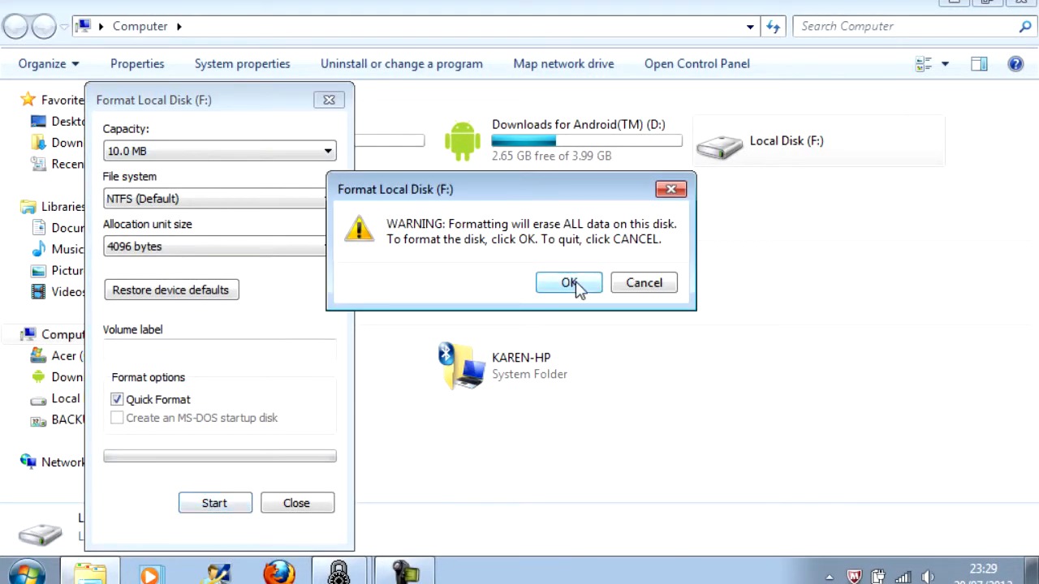
{"action": "left_click", "coordinate": [569, 282]}
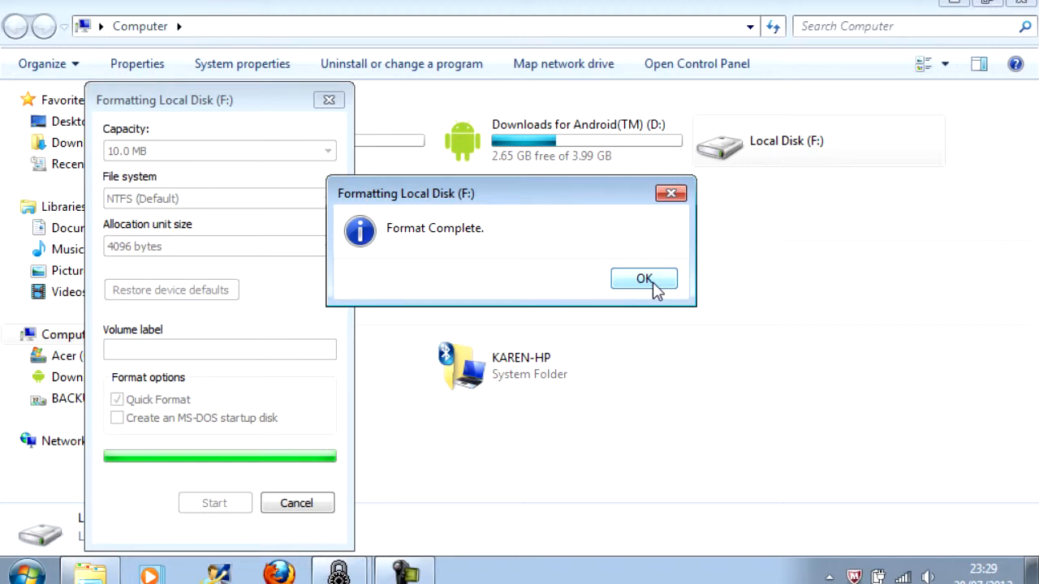
{"action": "left_click", "coordinate": [643, 278]}
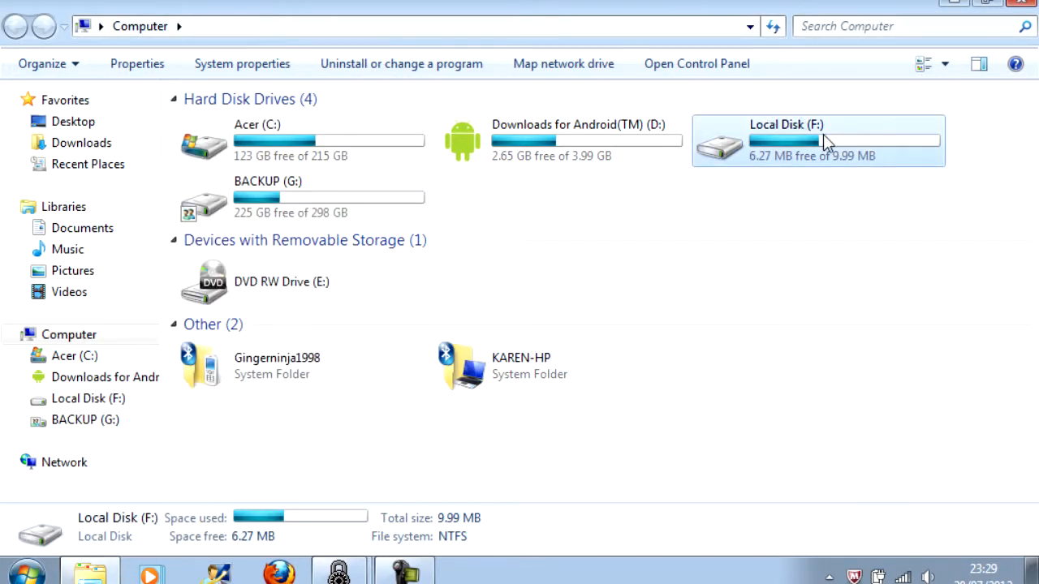
Step: Check the empty F: drive, move the desktop files in, and reopen FreeOTFE
{"action": "double_click", "coordinate": [817, 140]}
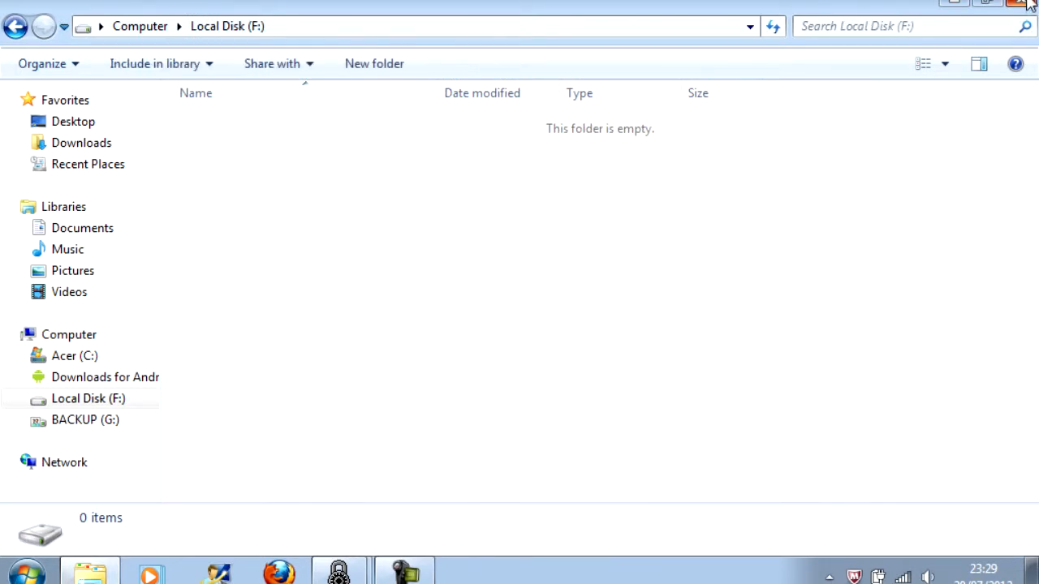
{"action": "left_click", "coordinate": [1024, 2]}
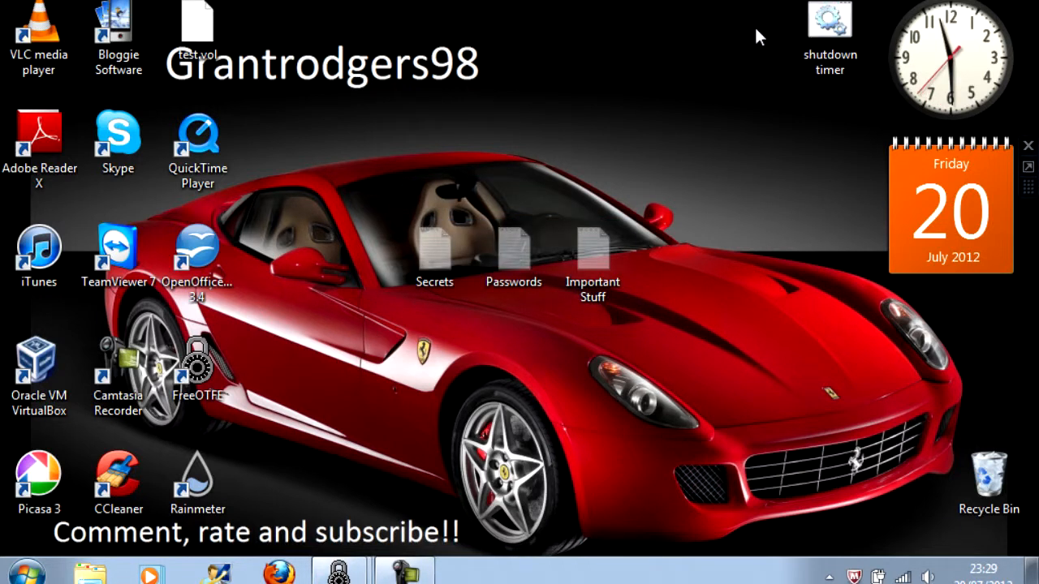
{"action": "left_click", "coordinate": [89, 574]}
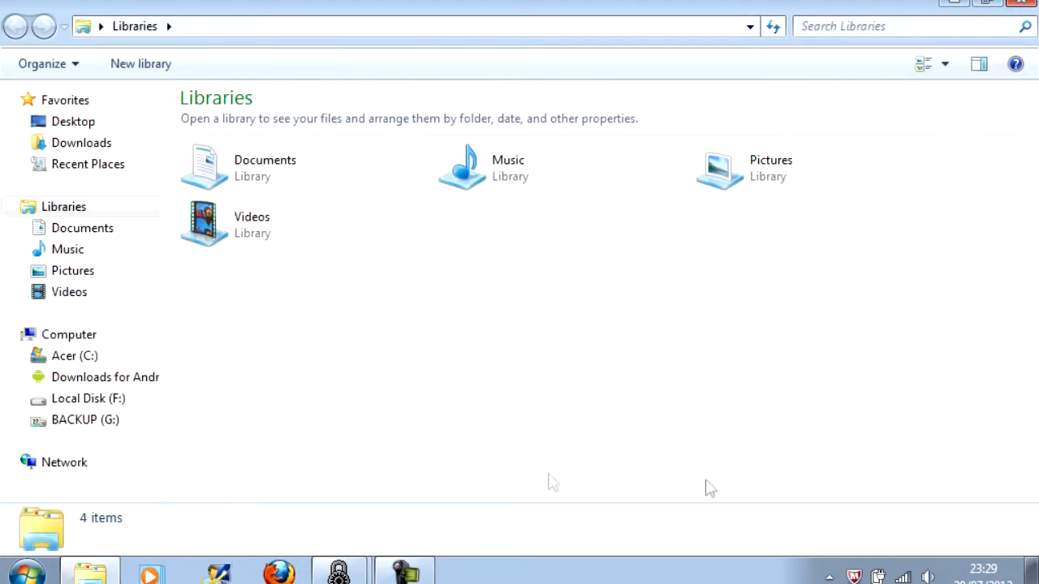
{"action": "left_click", "coordinate": [88, 399]}
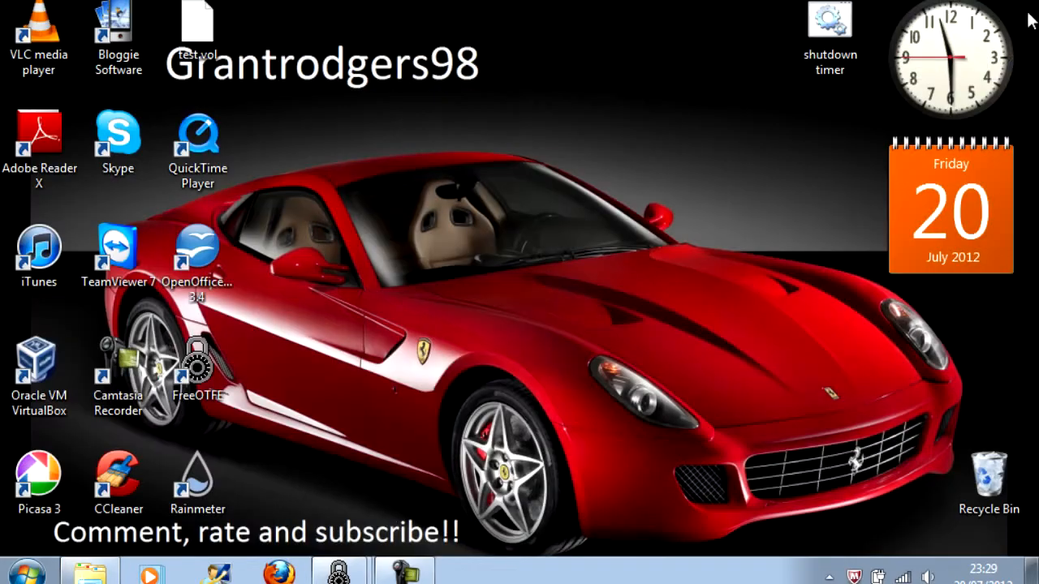
{"action": "double_click", "coordinate": [198, 361]}
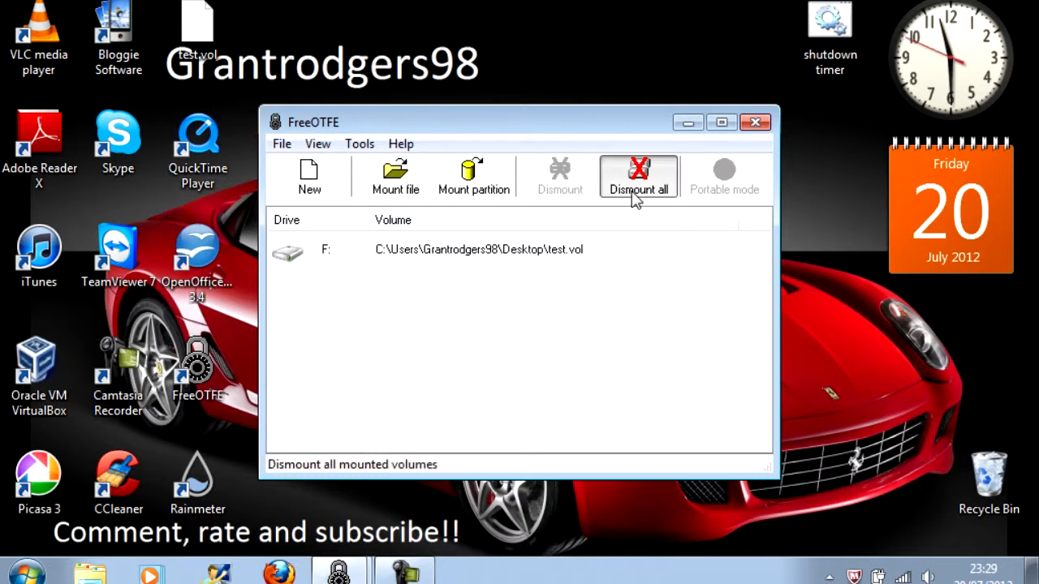
Step: Dismount all encrypted volumes so drive F: disappears and 0 drives are mounted
{"action": "left_click", "coordinate": [638, 176]}
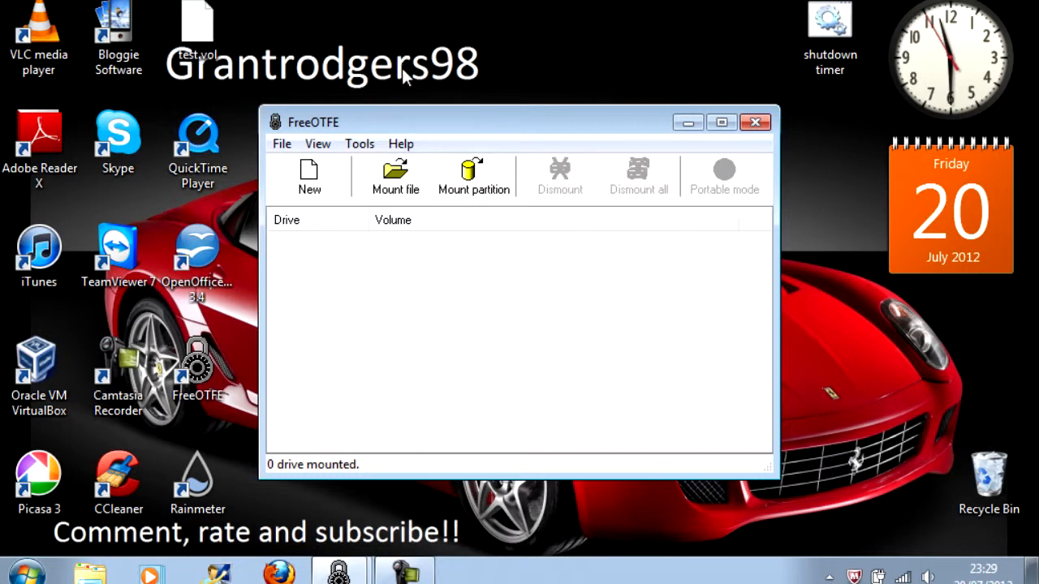
{"action": "mouse_move", "coordinate": [396, 176]}
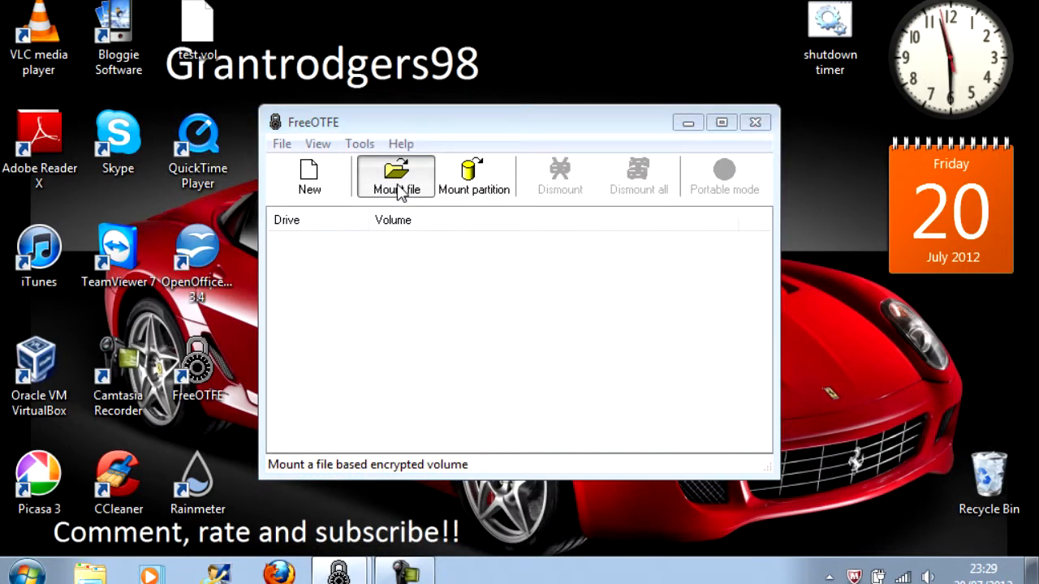
Step: Mount the test.vol file and enter its password to restore drive F:
{"action": "left_click", "coordinate": [395, 176]}
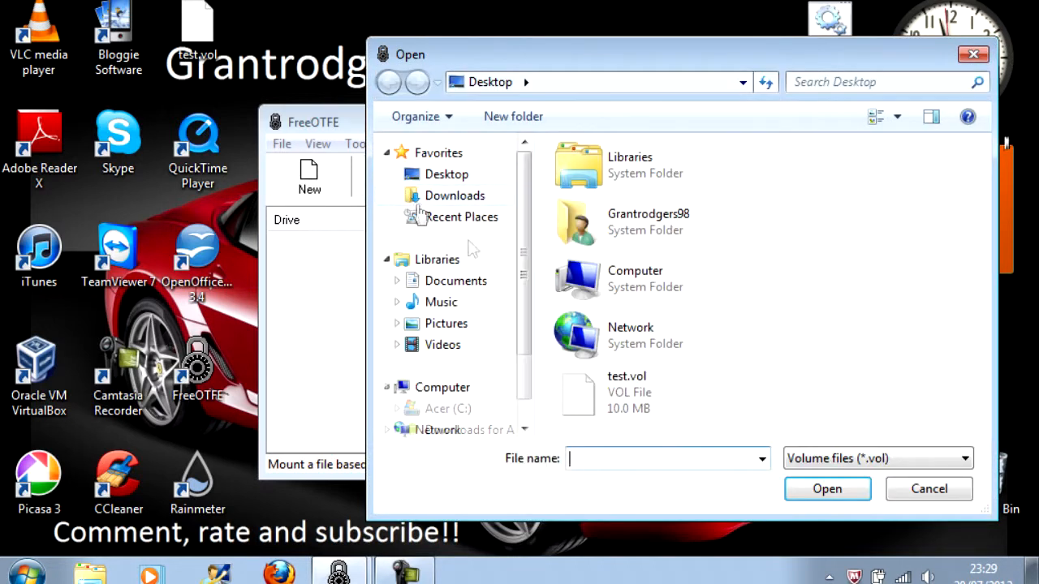
{"action": "left_click", "coordinate": [929, 489]}
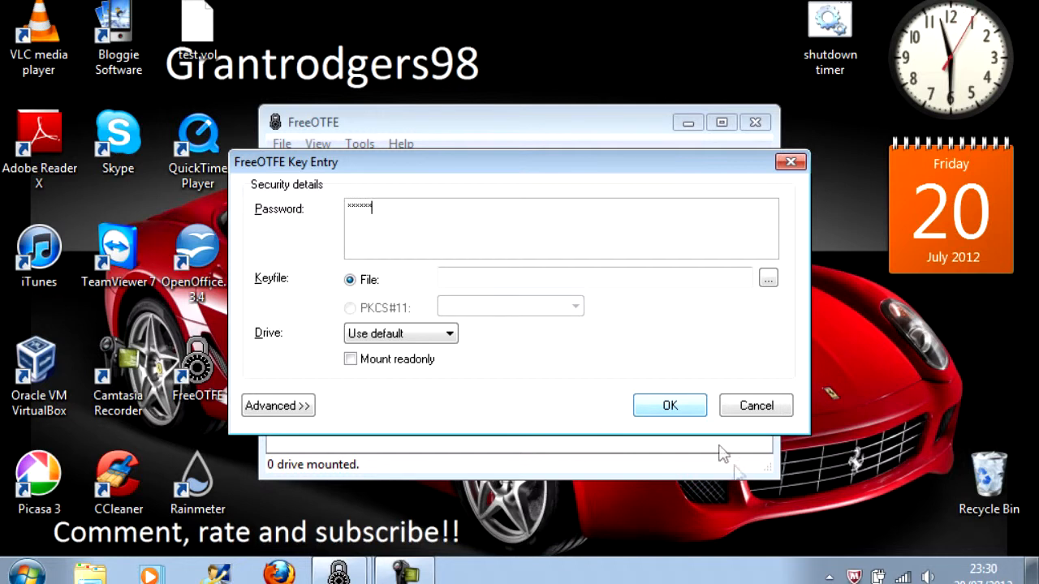
{"action": "left_click", "coordinate": [670, 405]}
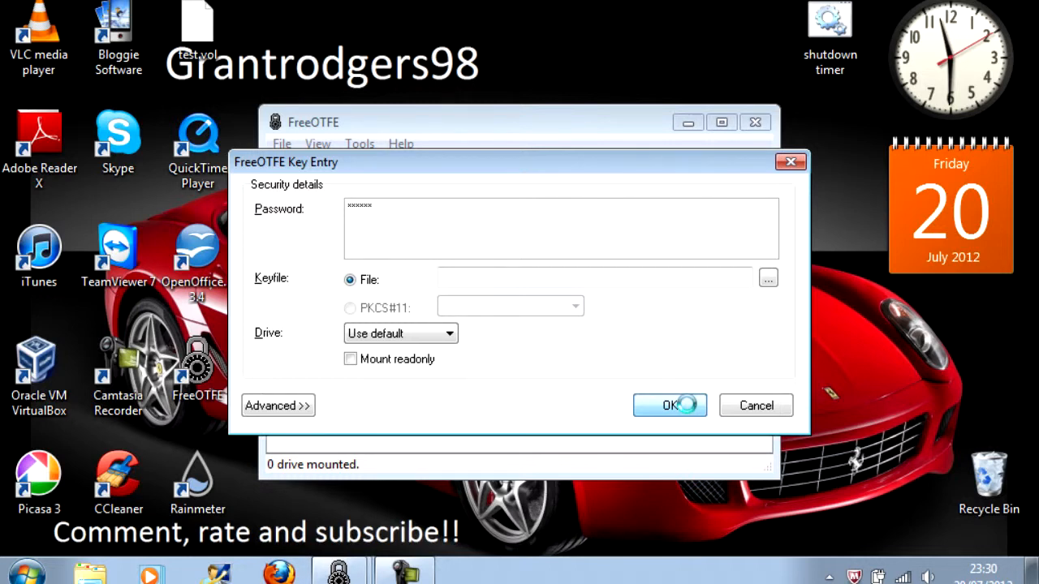
{"action": "left_click", "coordinate": [668, 405]}
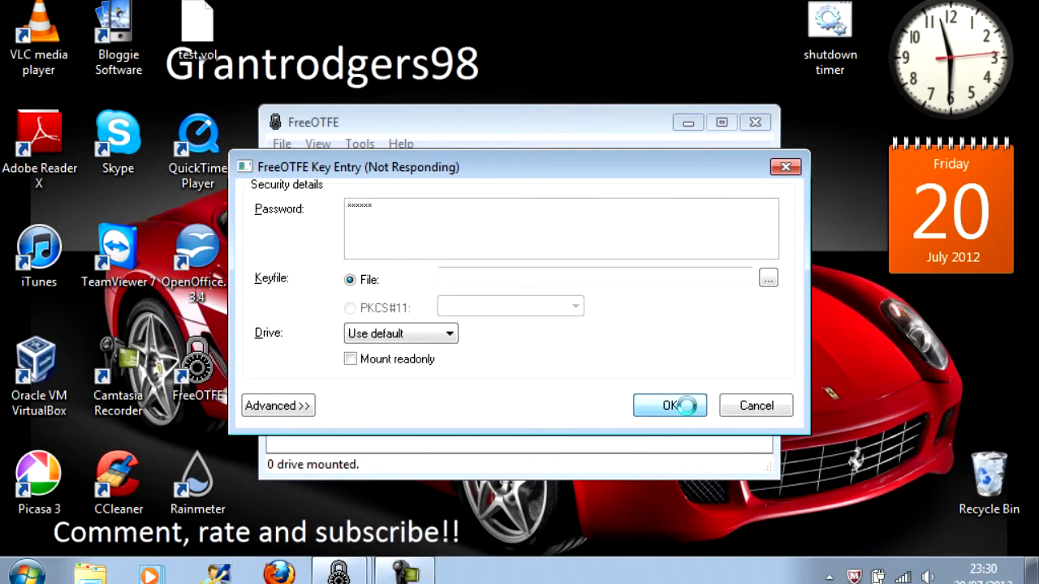
{"action": "left_click", "coordinate": [669, 405]}
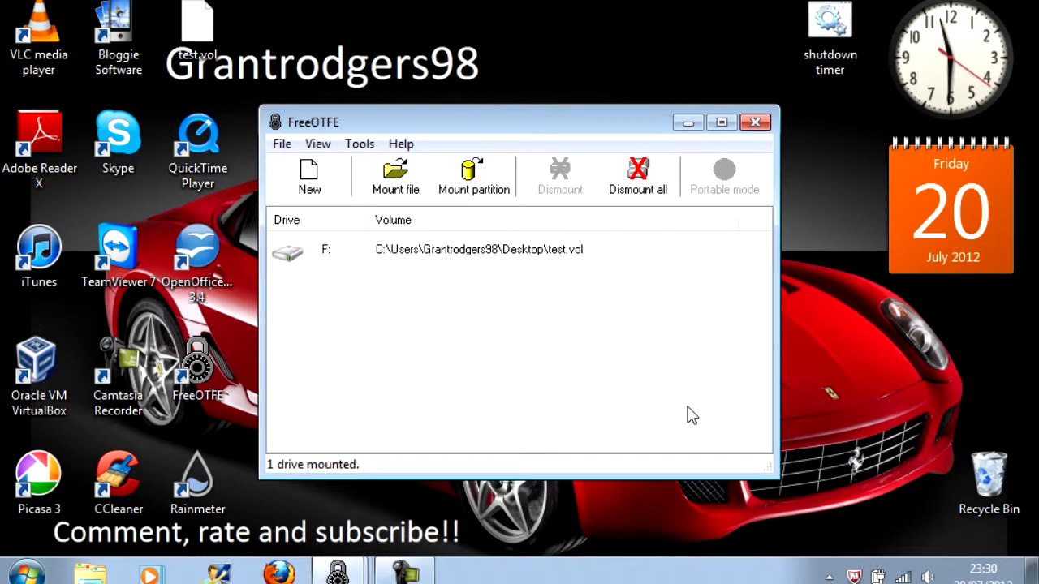
{"action": "mouse_move", "coordinate": [461, 298]}
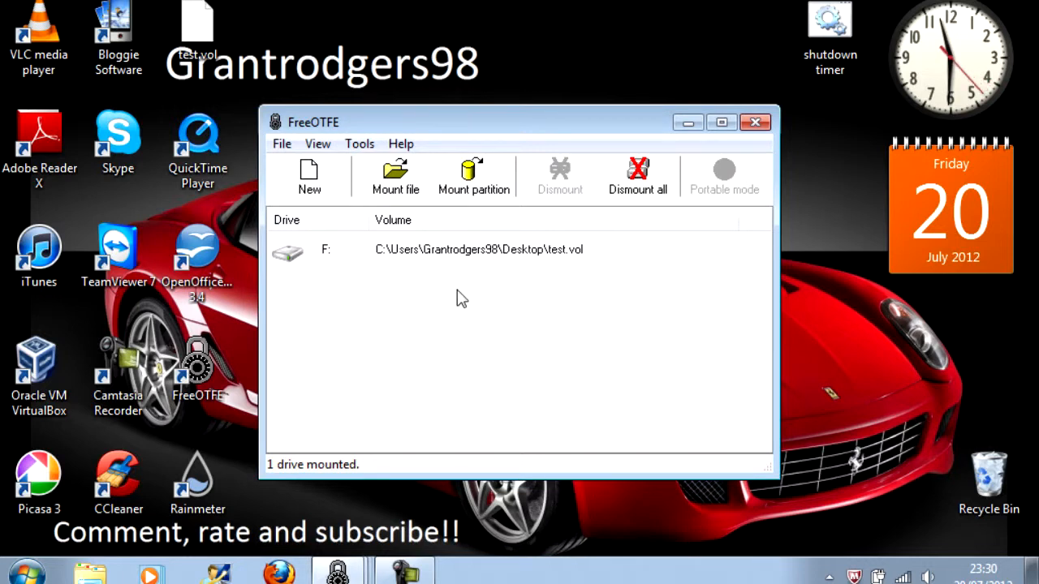
Step: Browse Local Disk (F:) in Explorer to confirm Important Stuff, Passwords and Secrets remain
{"action": "left_click", "coordinate": [479, 249]}
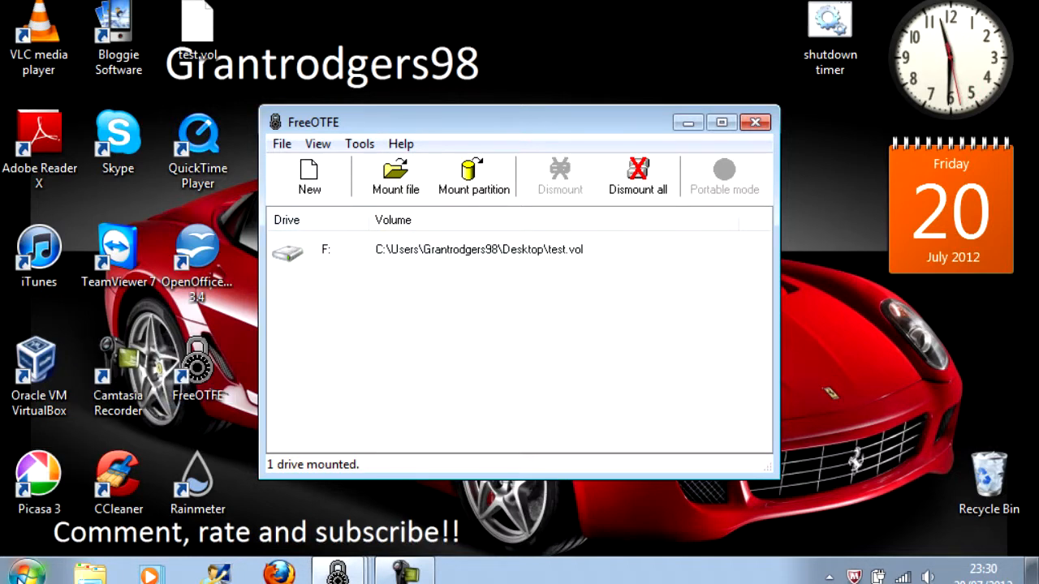
{"action": "left_click", "coordinate": [23, 572]}
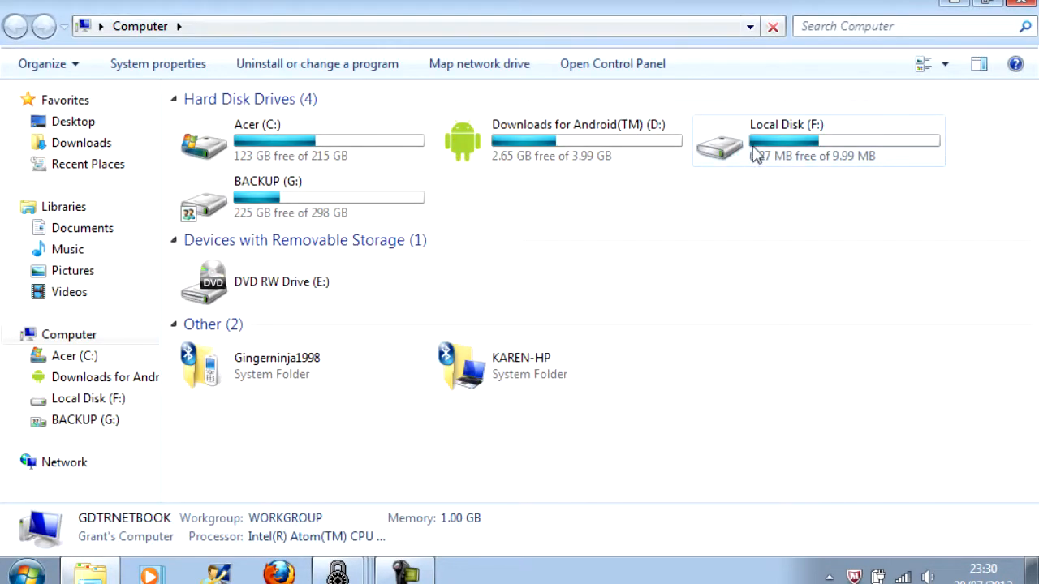
{"action": "double_click", "coordinate": [818, 140]}
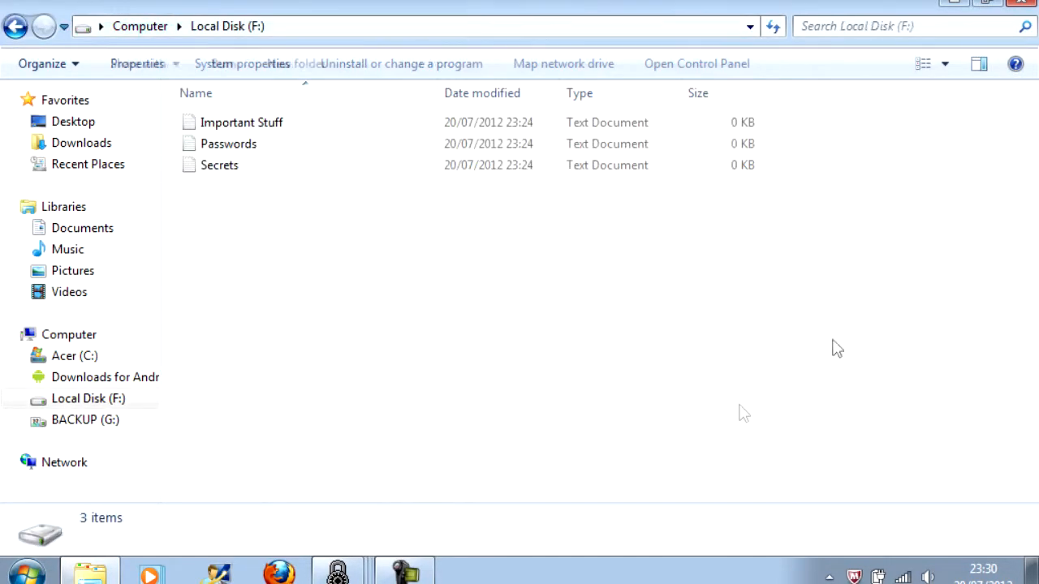